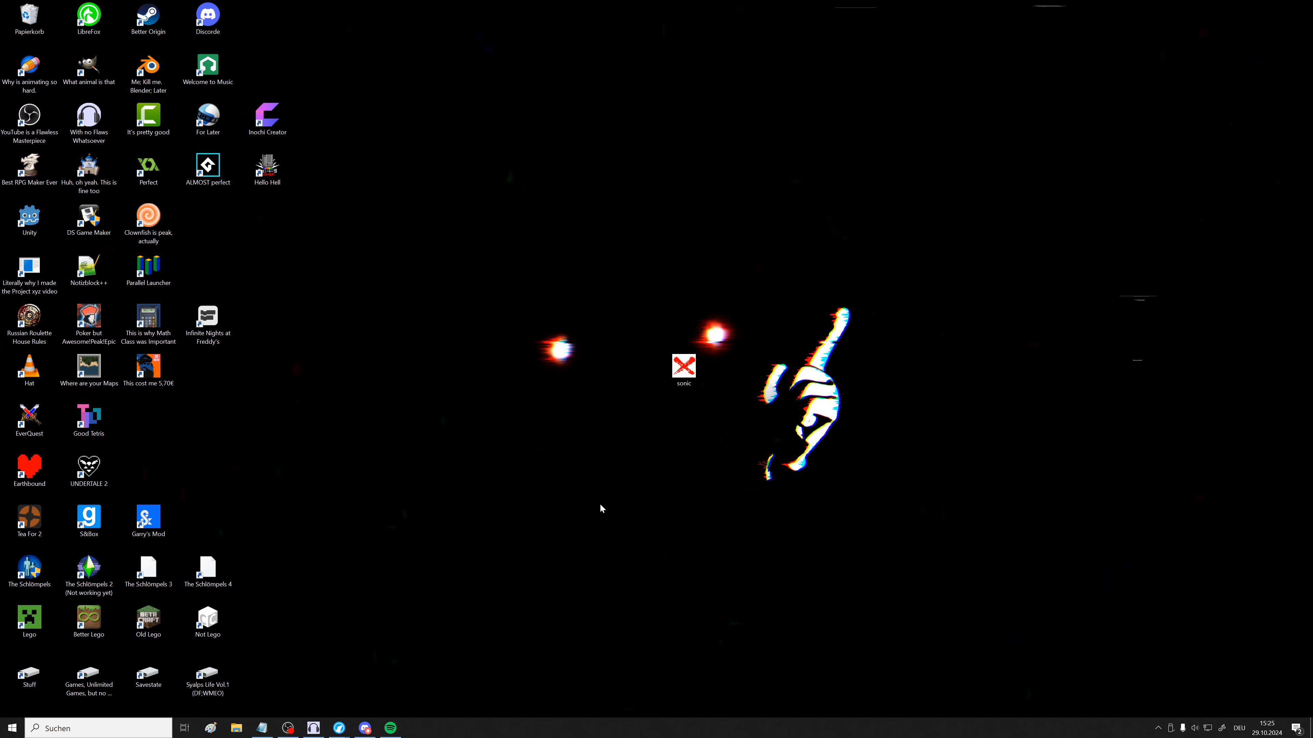
mouse_move(701, 242)
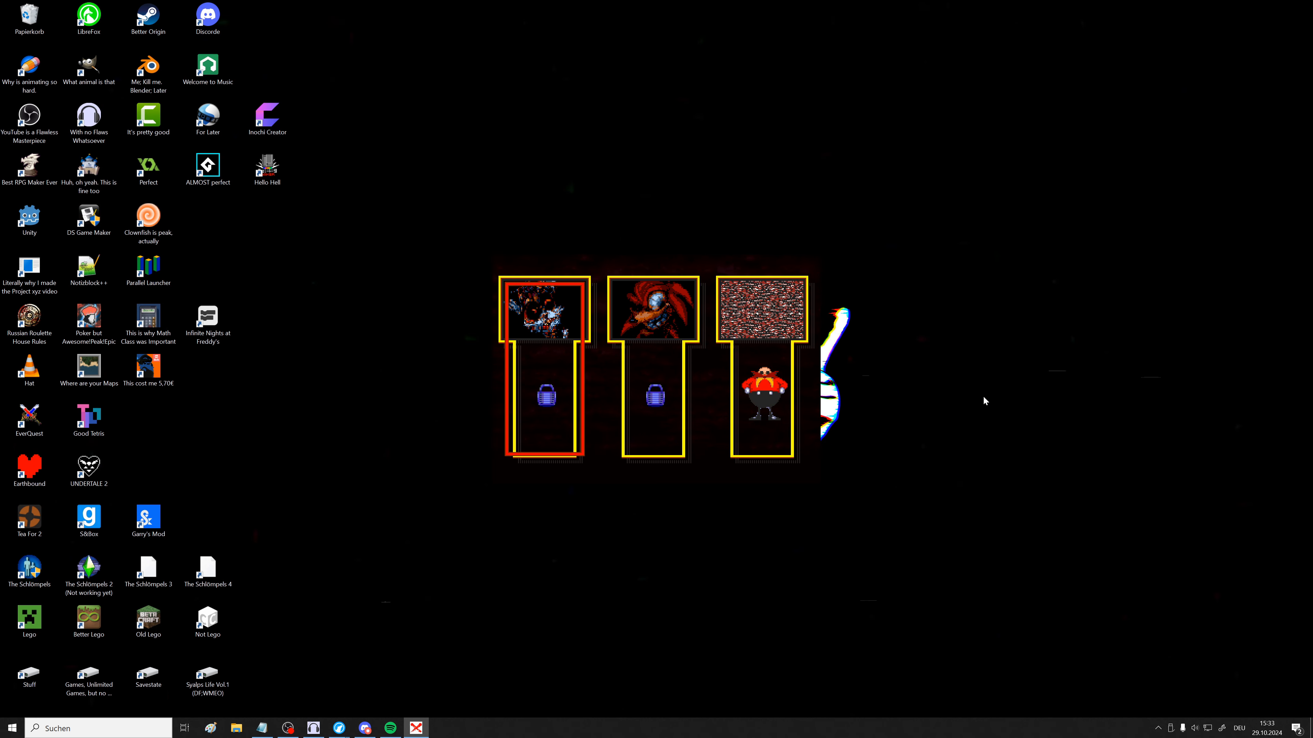
Step: Move the save-select cursor from slot 1 to slot 2
click(653, 310)
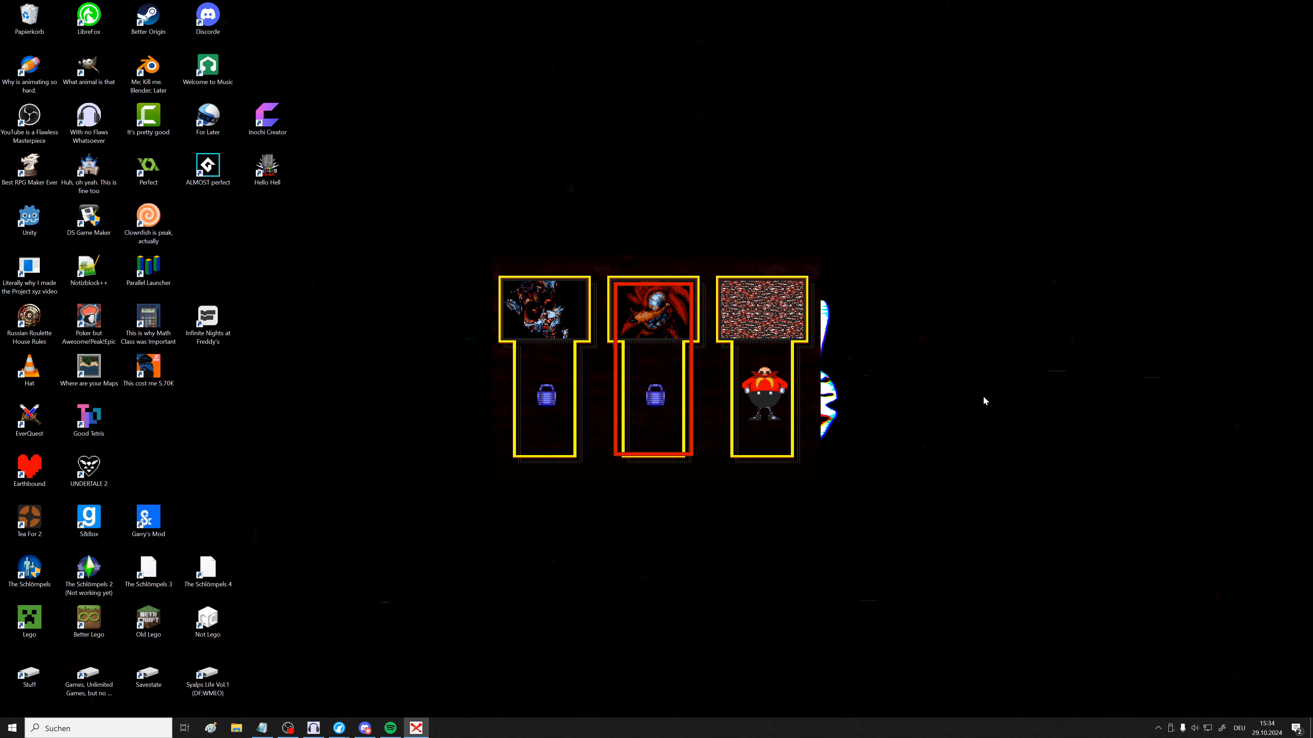
click(760, 402)
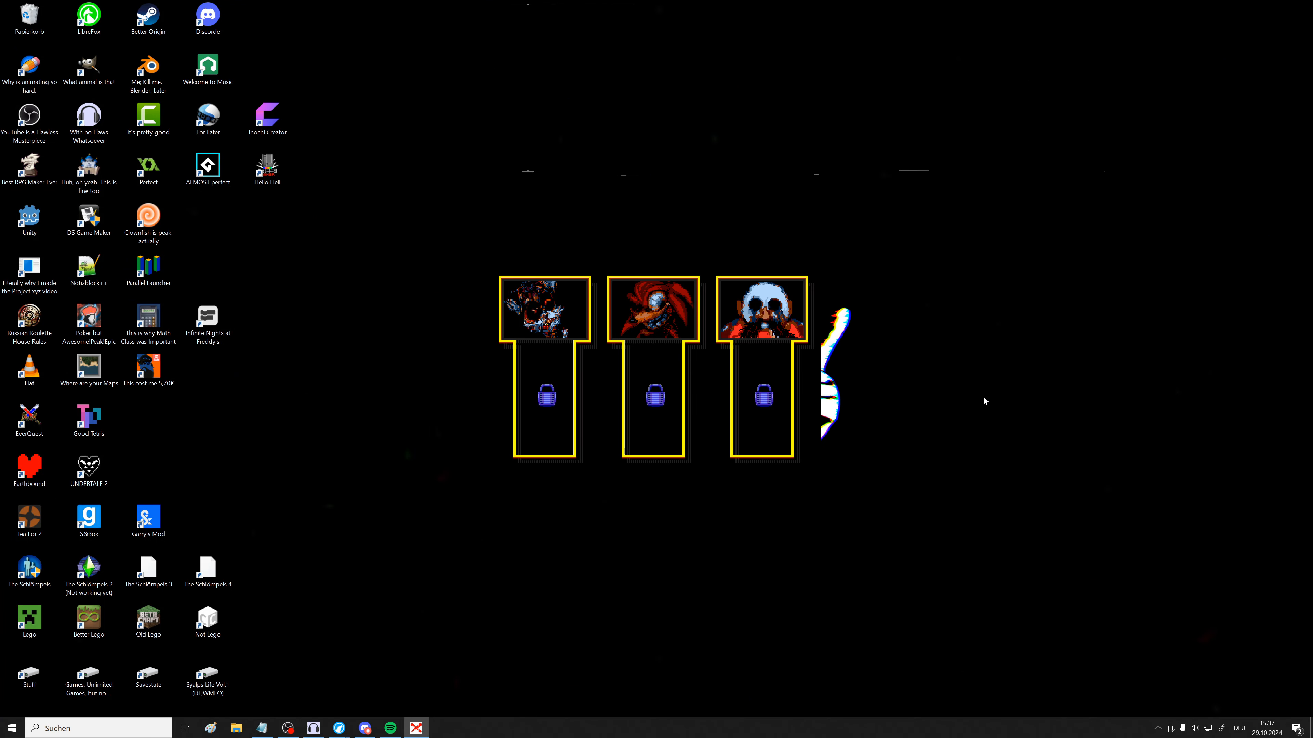
Step: Let the ending sequence run from the spent save screen until the game quits
click(11, 728)
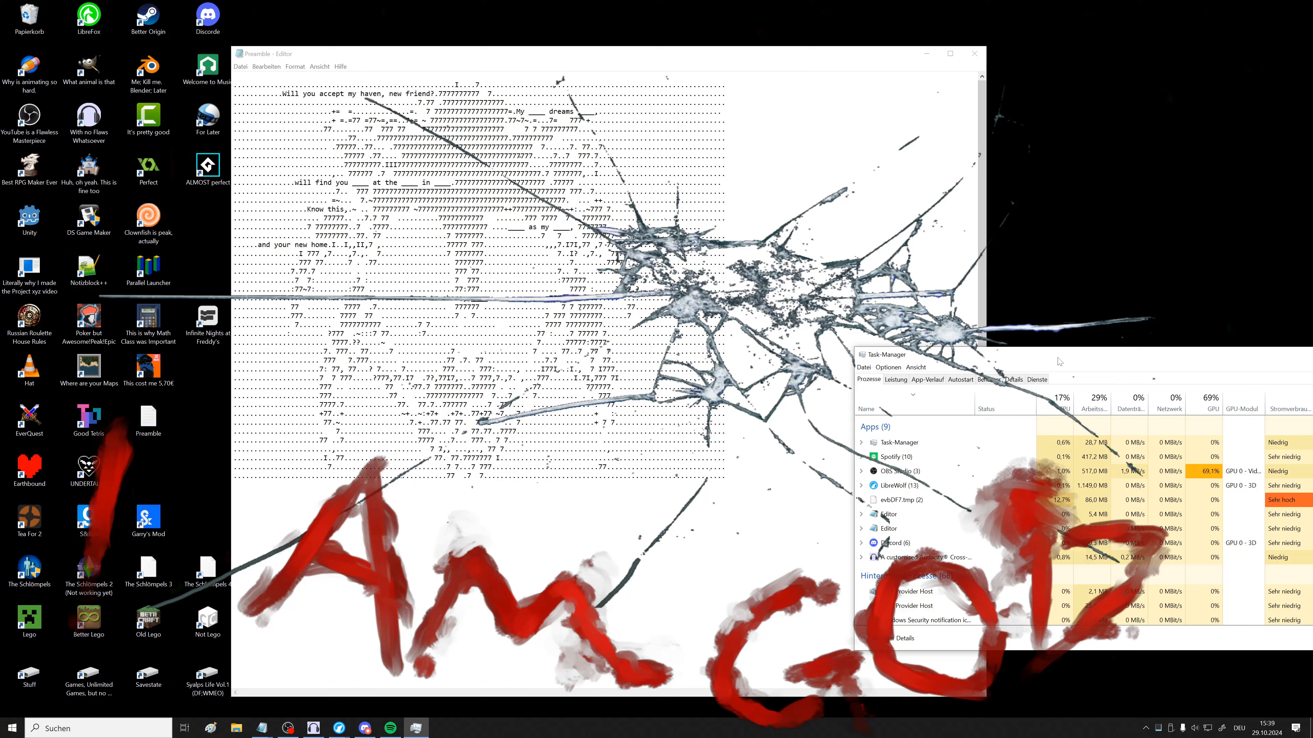
Step: Bring Notepad's Preamble.txt forward over Task Manager and the 'I AM GOD' overlay
click(903, 500)
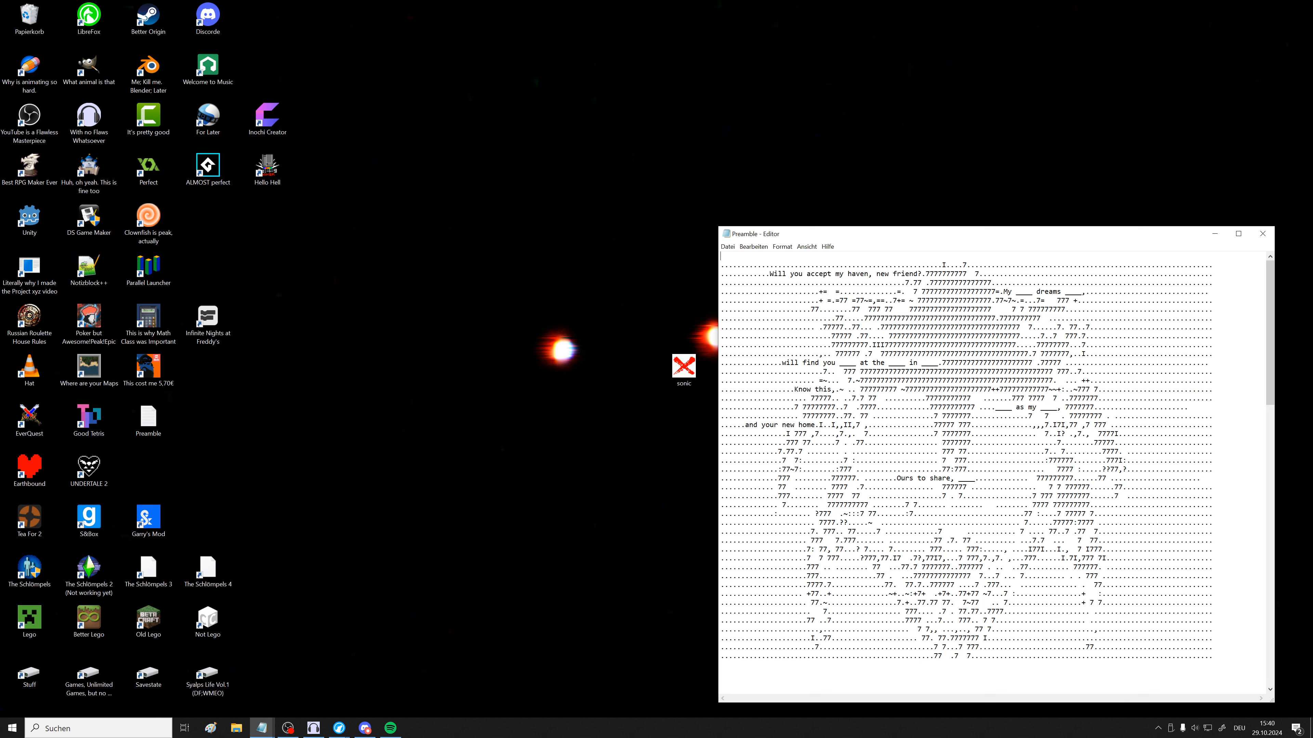
Step: Leave the Preamble message open in a smaller Notepad window on the cleared desktop
click(683, 366)
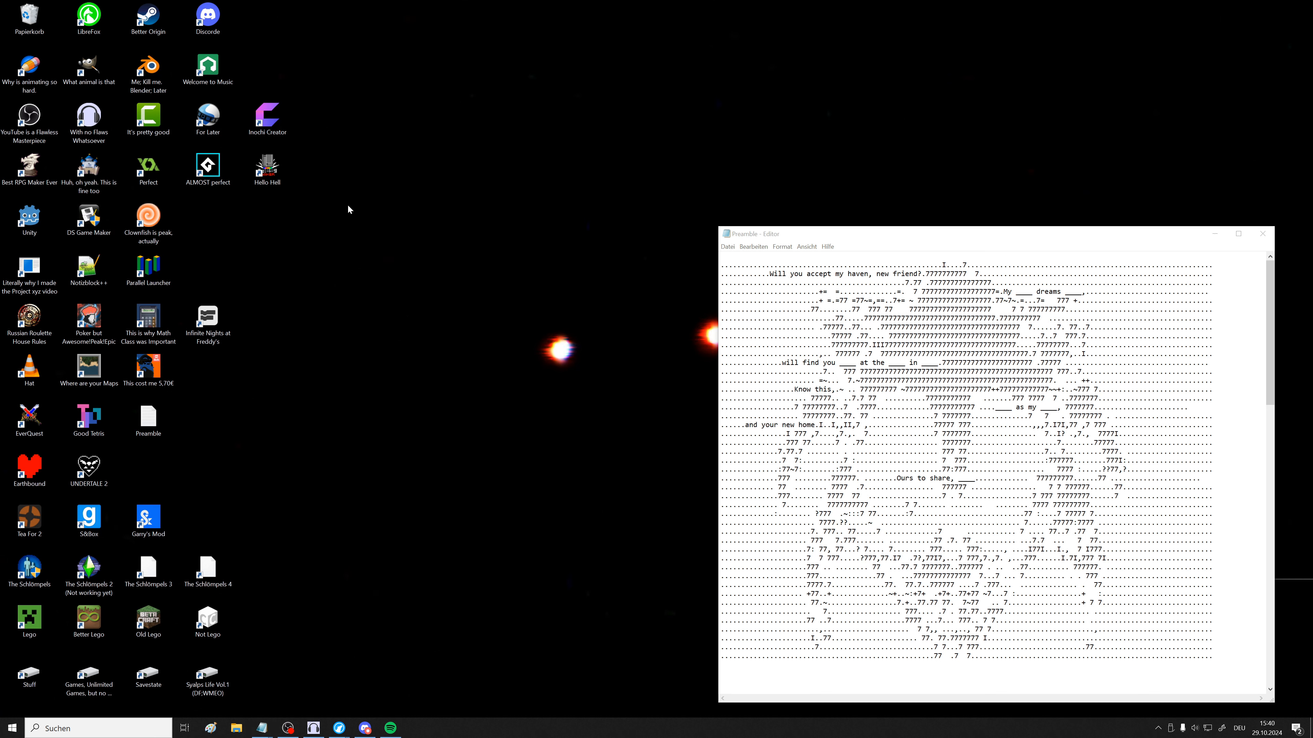
click(29, 19)
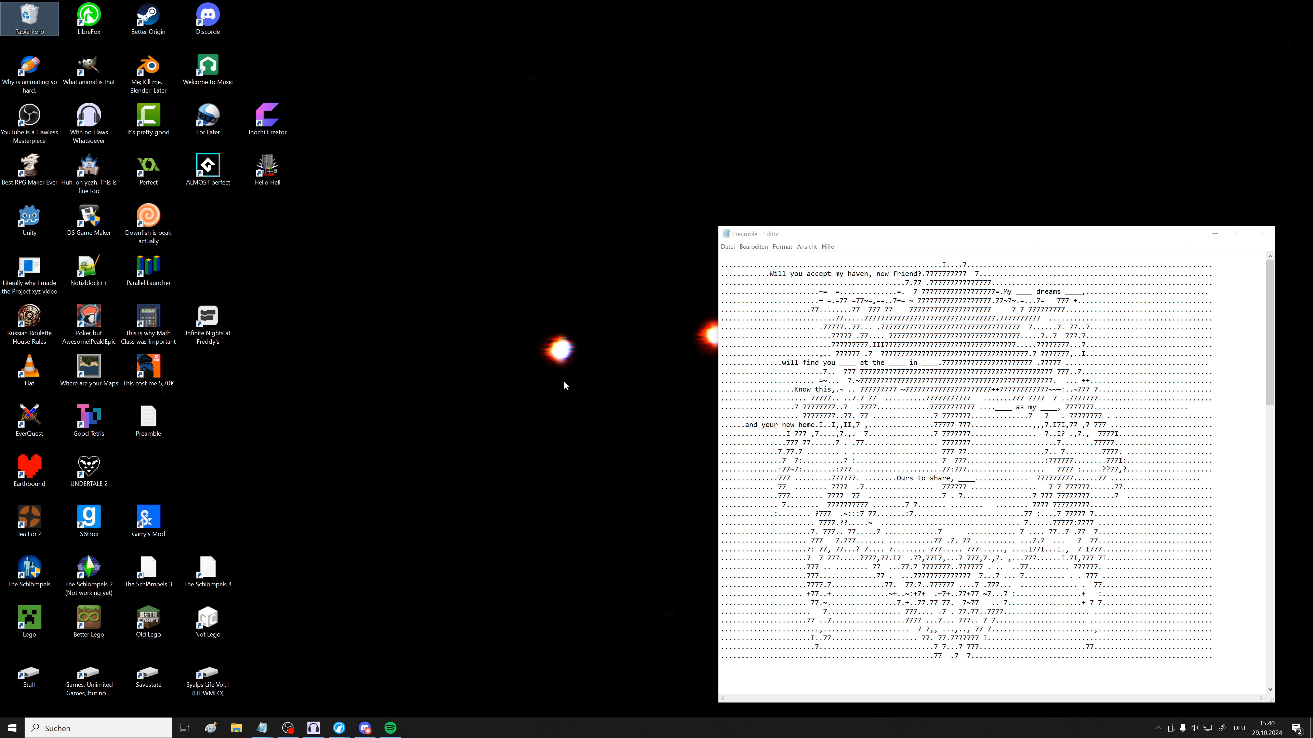